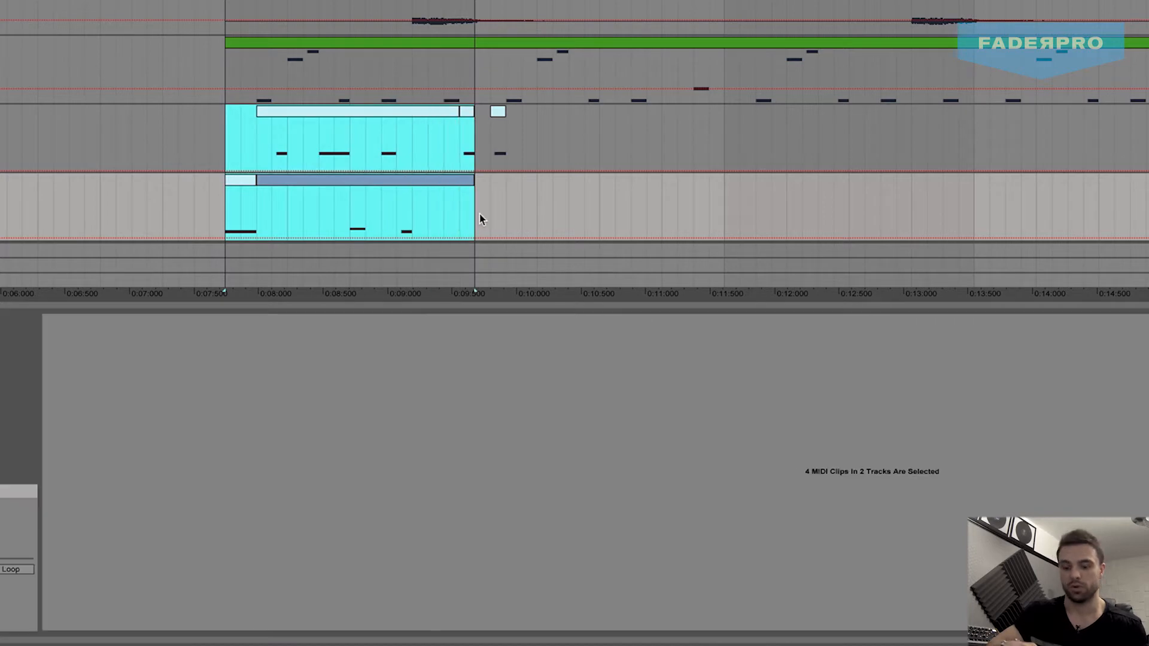
Step: Select only the bass MIDI clip on the bottom Massive track
left_click(281, 181)
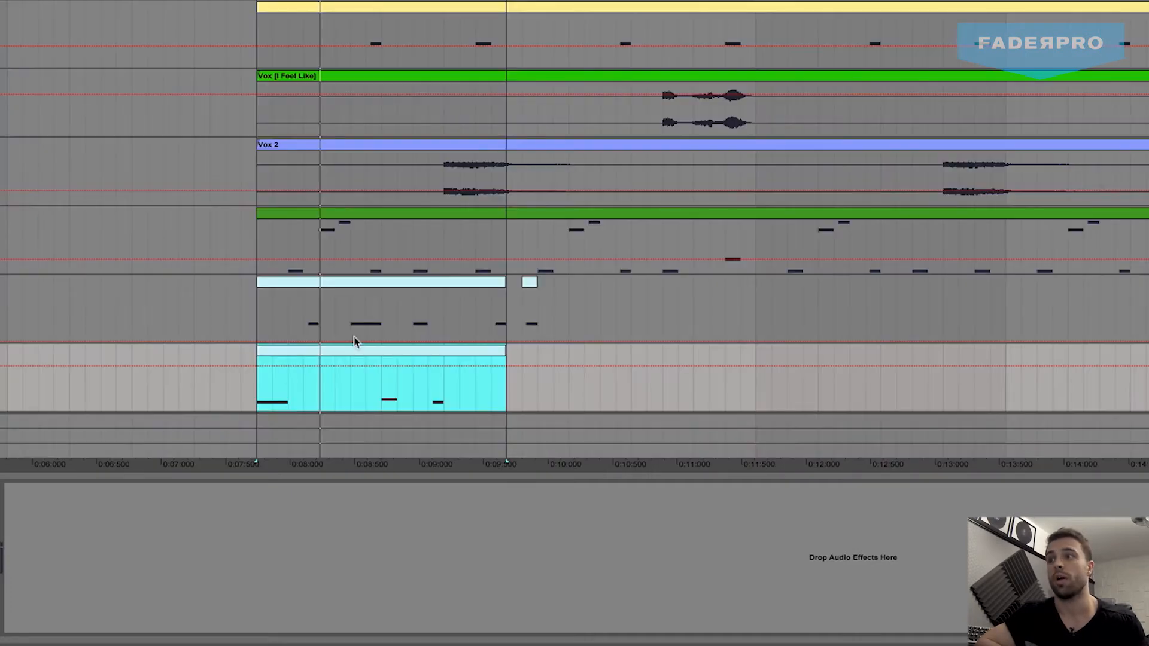
Step: Open the bass clip in the MIDI Note Editor and select the first F1 note
double_click(366, 377)
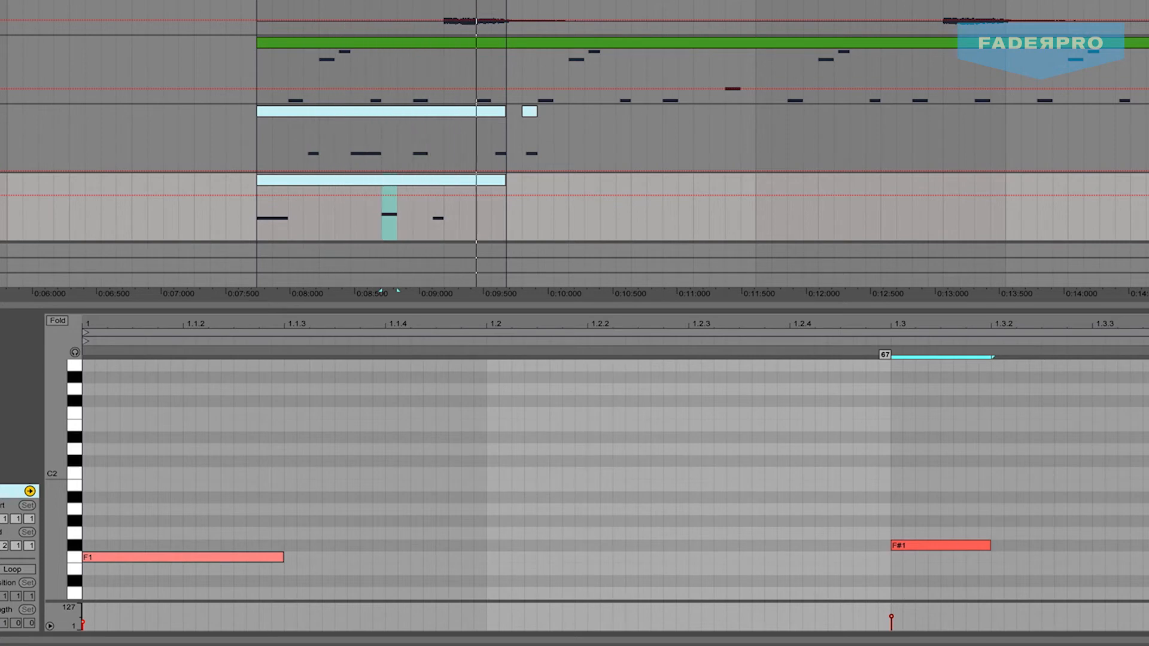
left_click(941, 546)
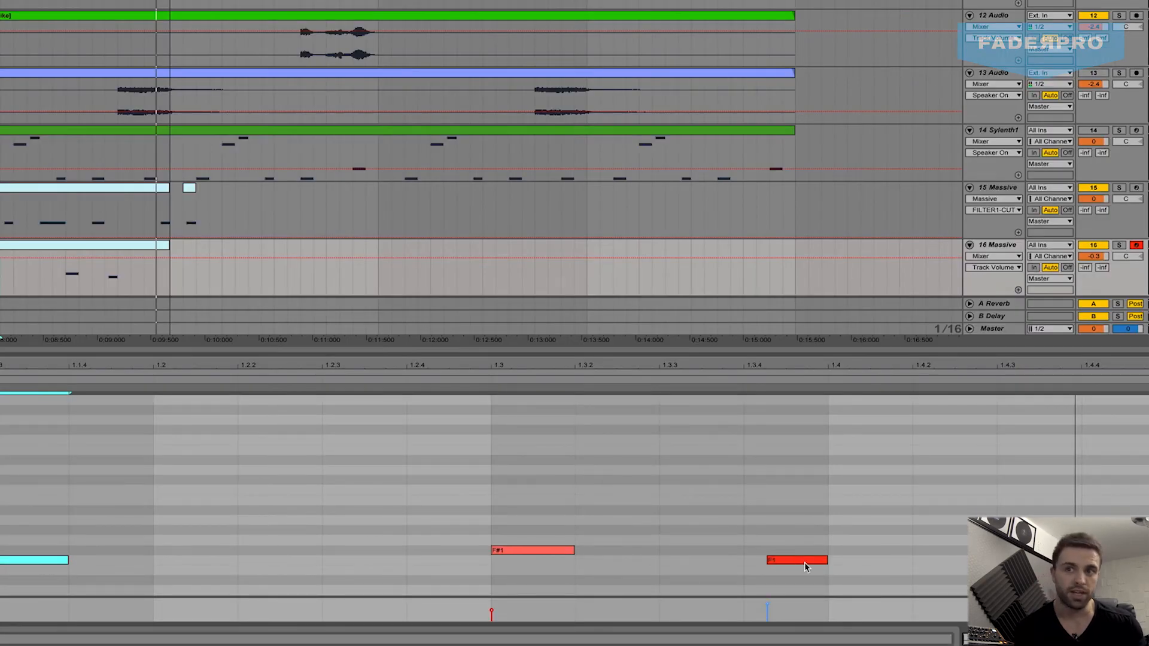
Step: Select the later F1 note, the one after the F#1, on its own
left_click(797, 560)
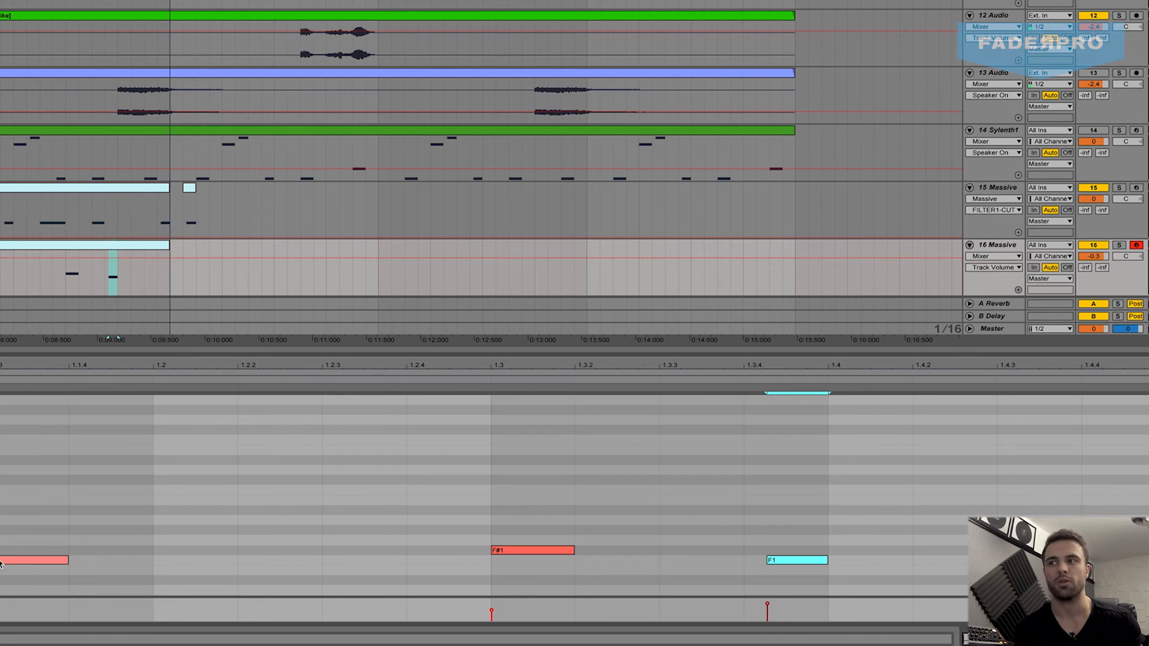
mouse_move(13, 564)
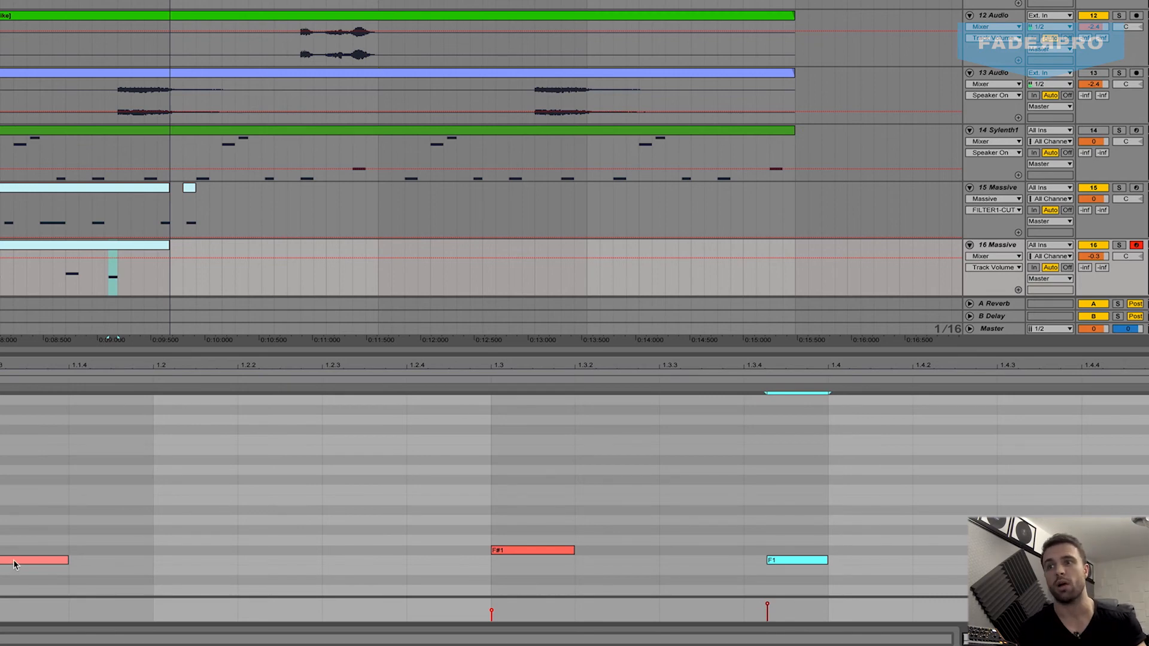
mouse_move(845, 561)
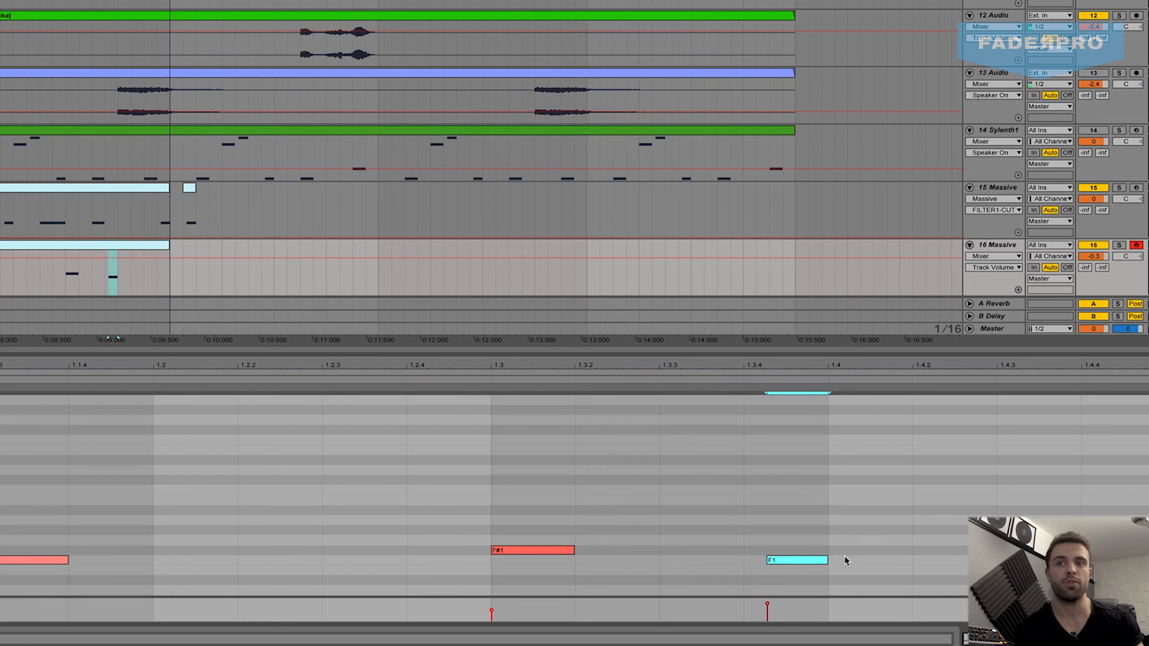
mouse_move(812, 561)
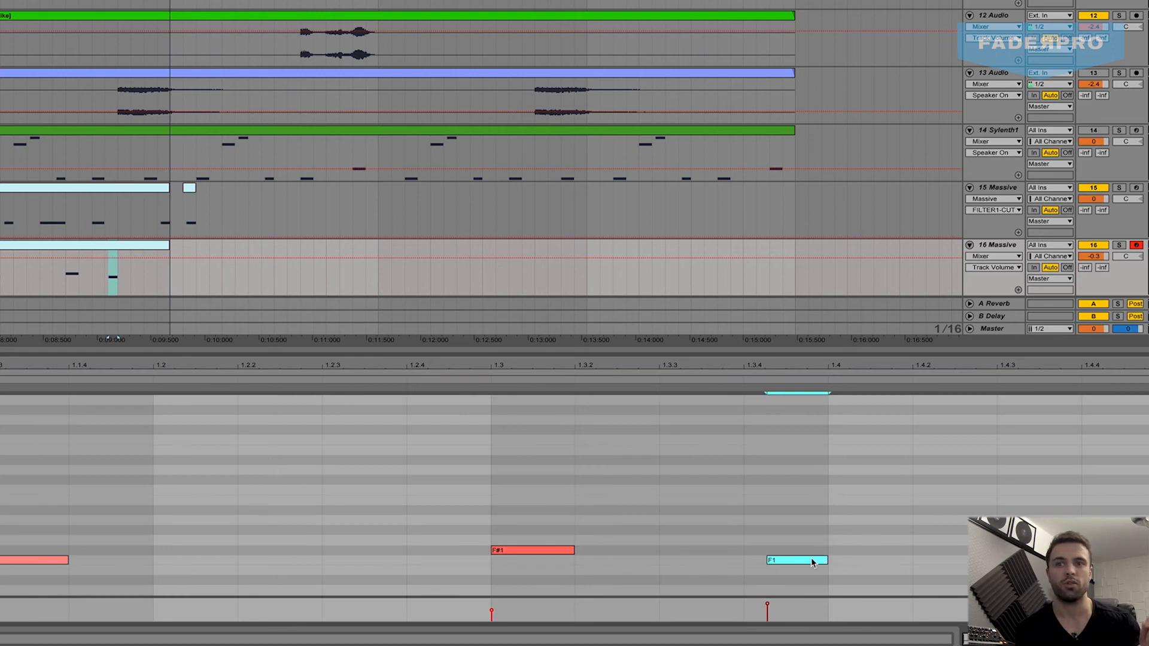